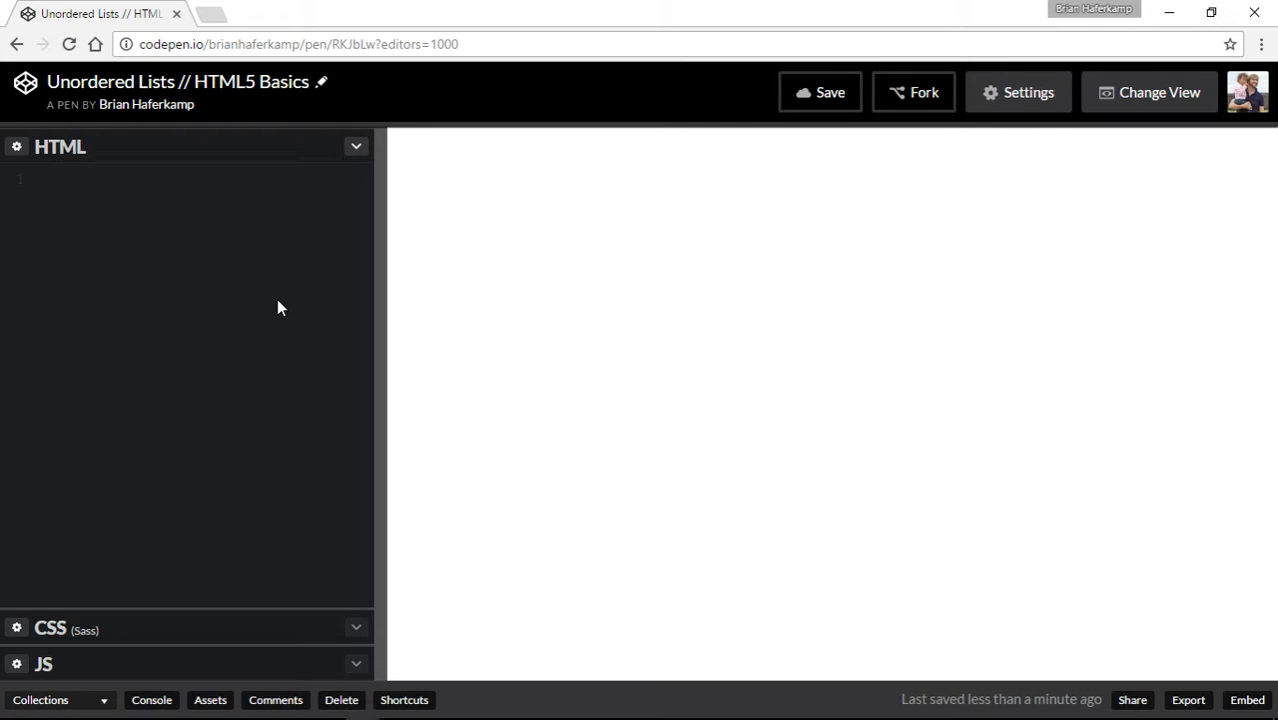
- Write opening and closing ul tags and place the cursor on the blank line between them
type("<ul")
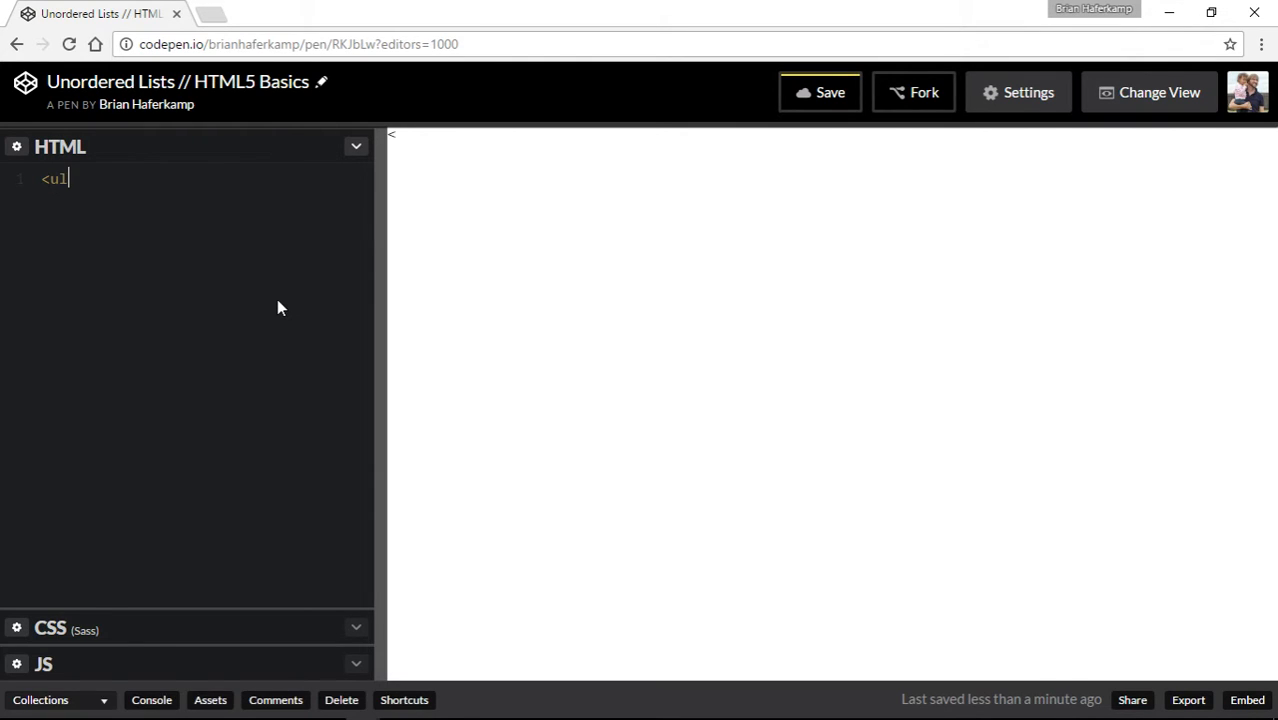
type(">")
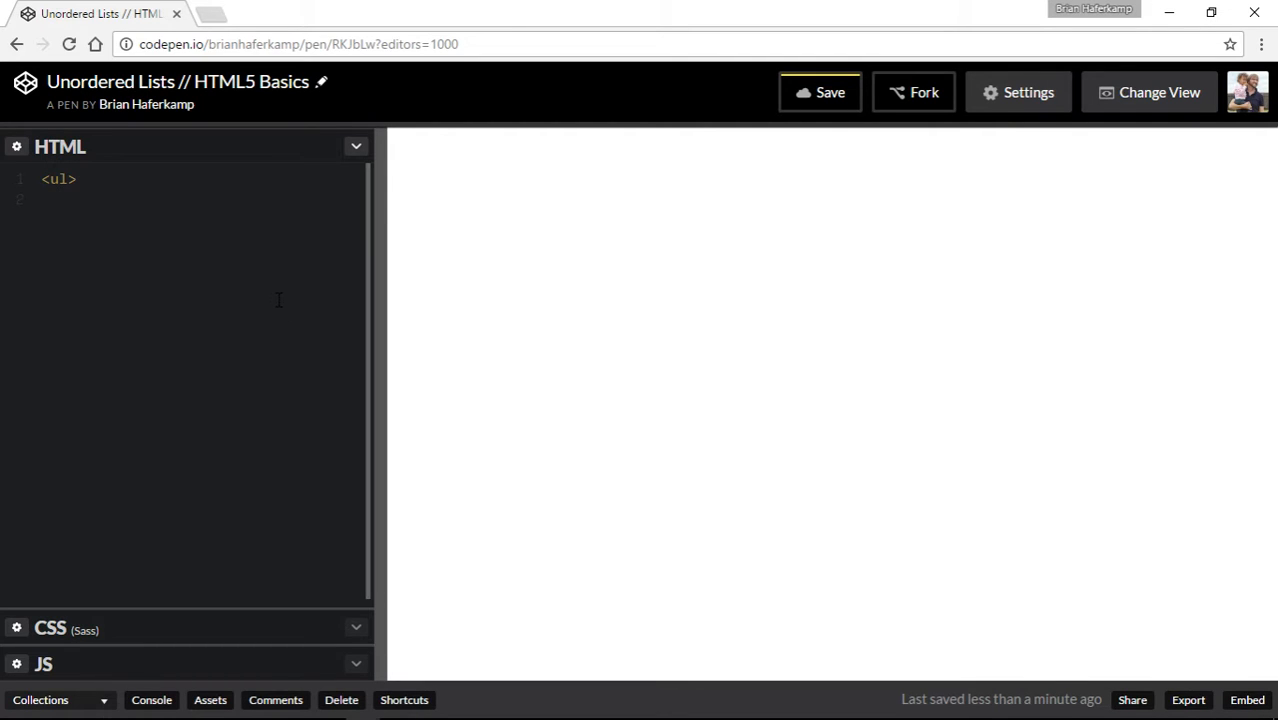
type("</ul>")
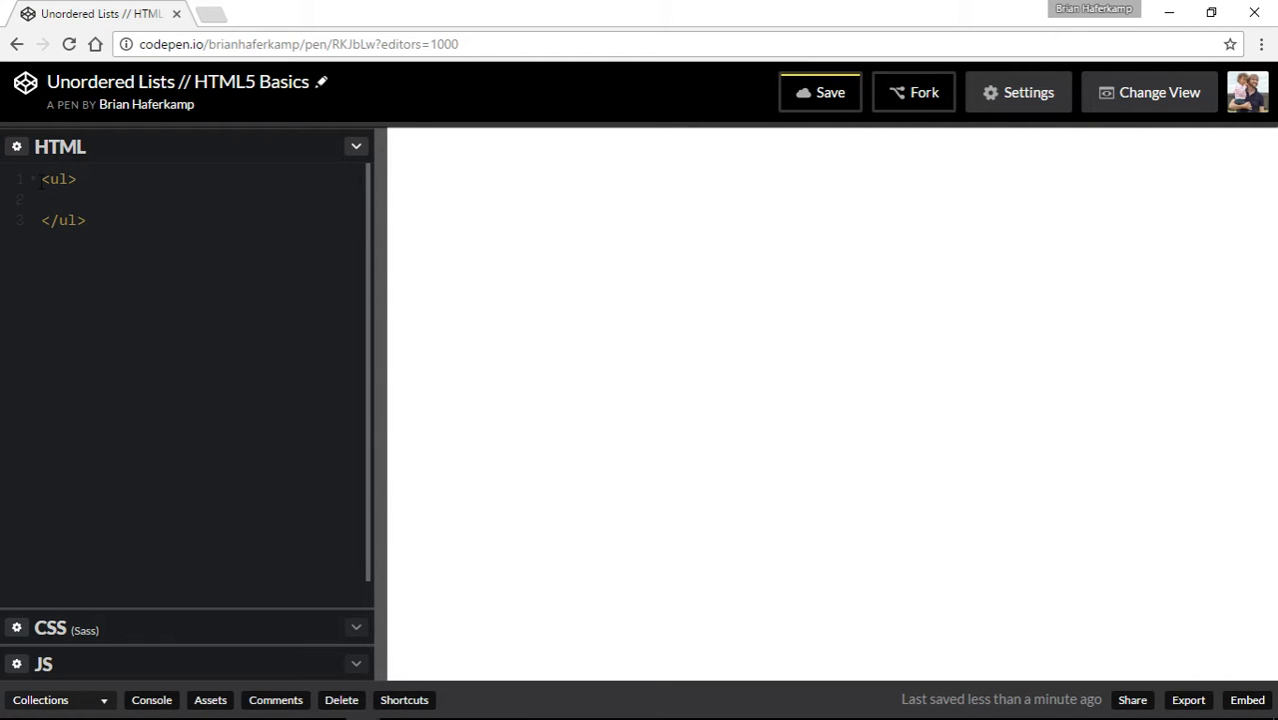
double_click(58, 180)
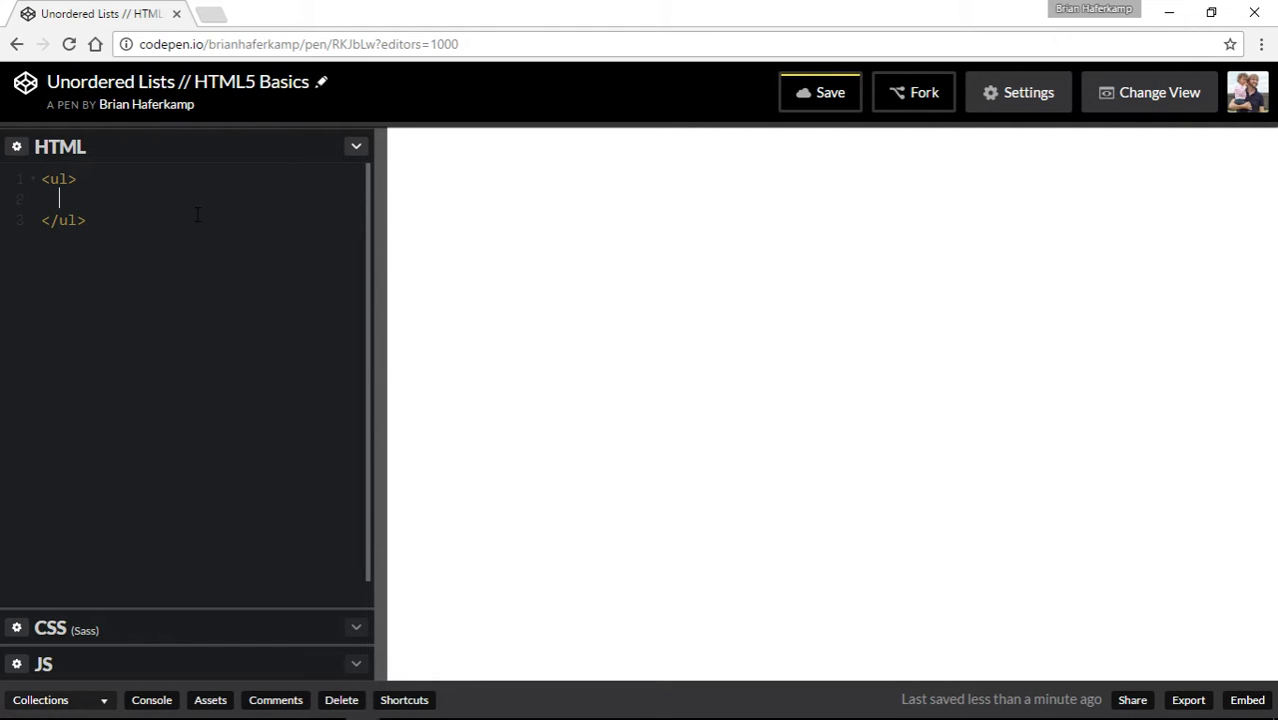
- Add <li>Item 1</li> and begin a second item reading Item 2 inside the ul
type("<li.")
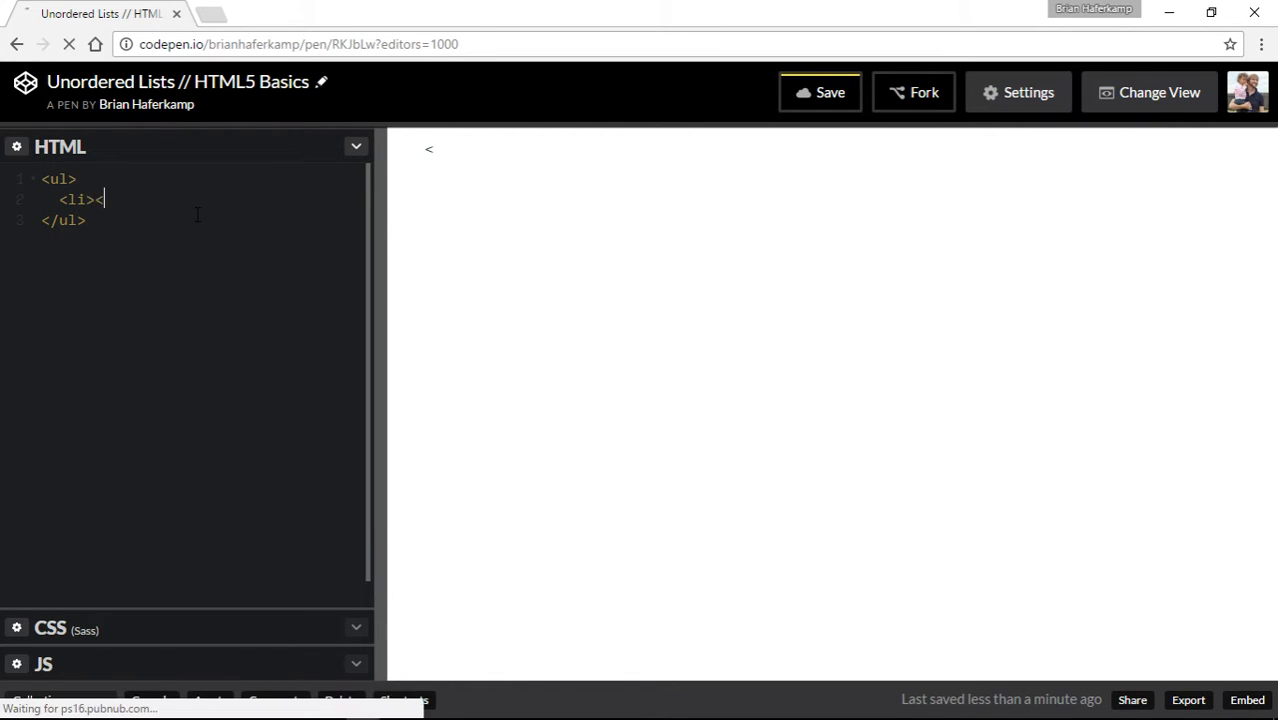
type("/li>")
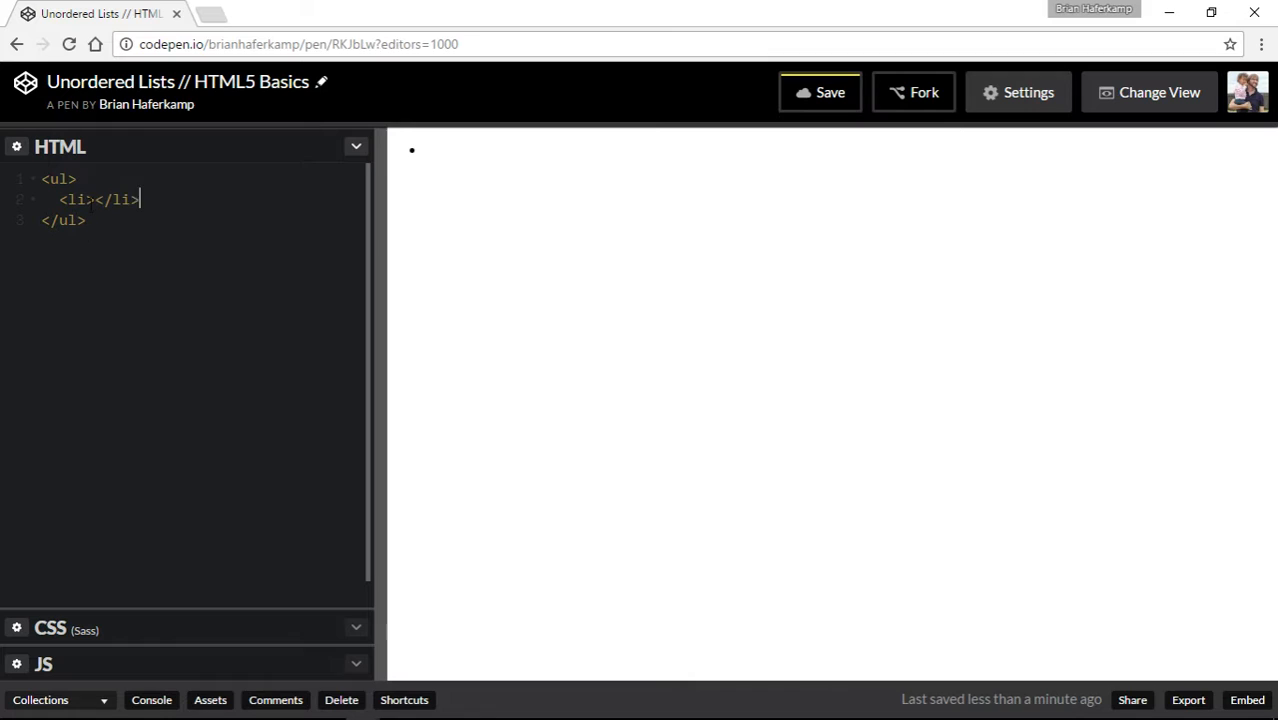
type("It")
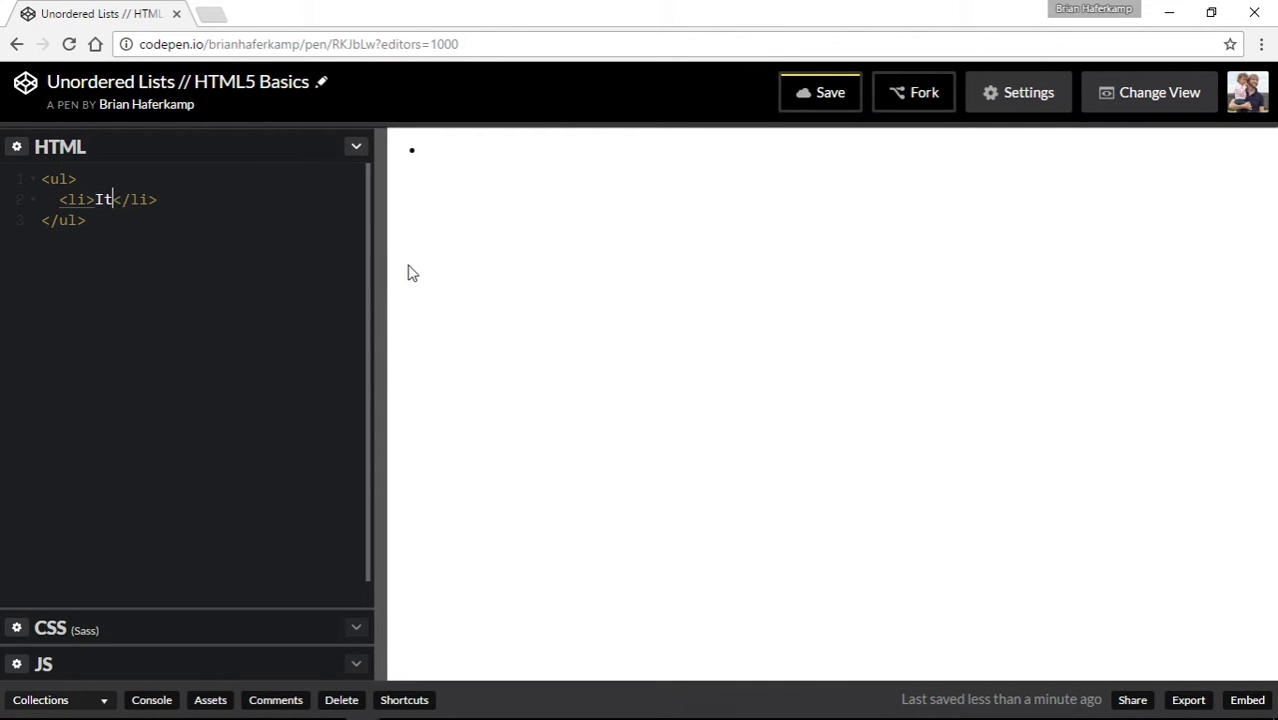
type("em 1")
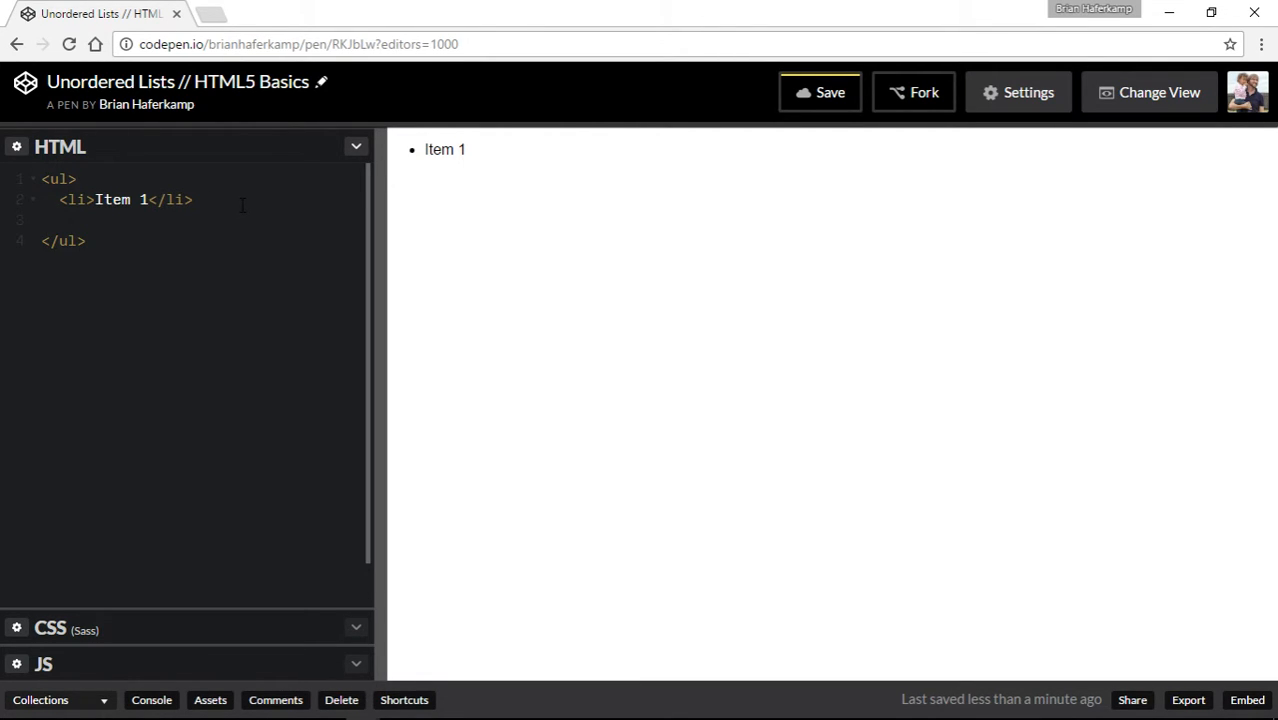
type("<li>")
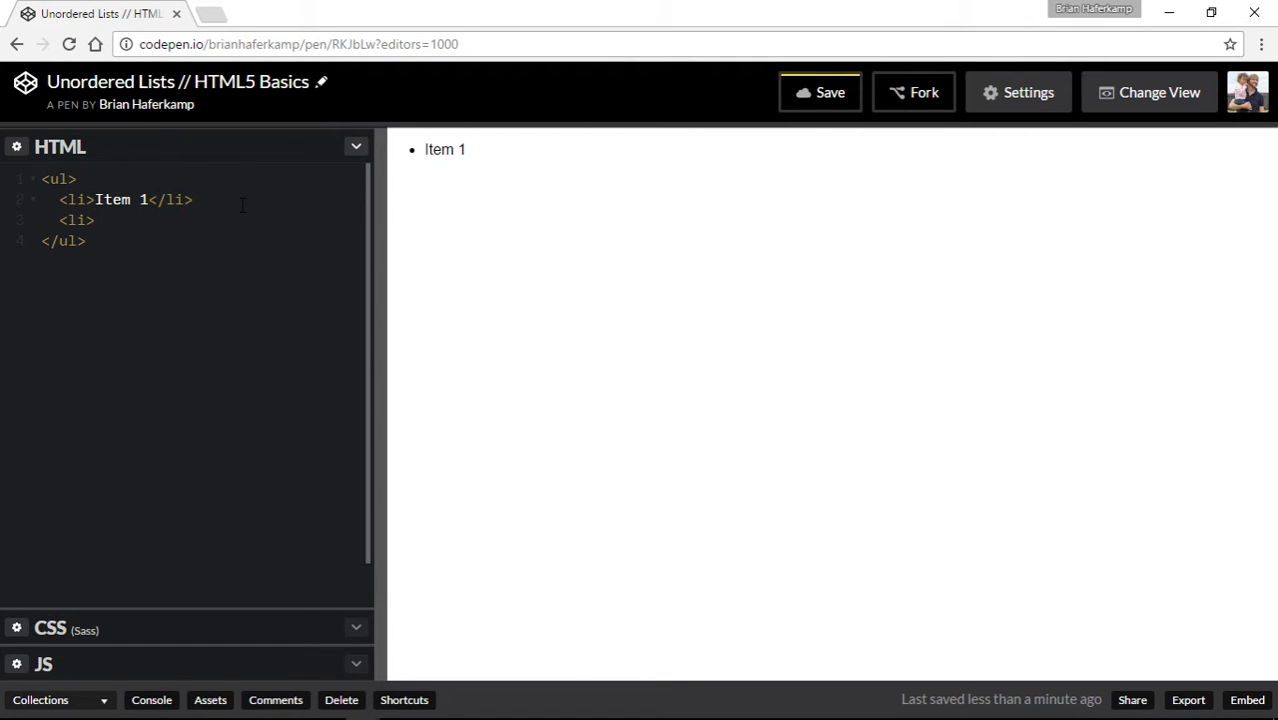
type("Item2")
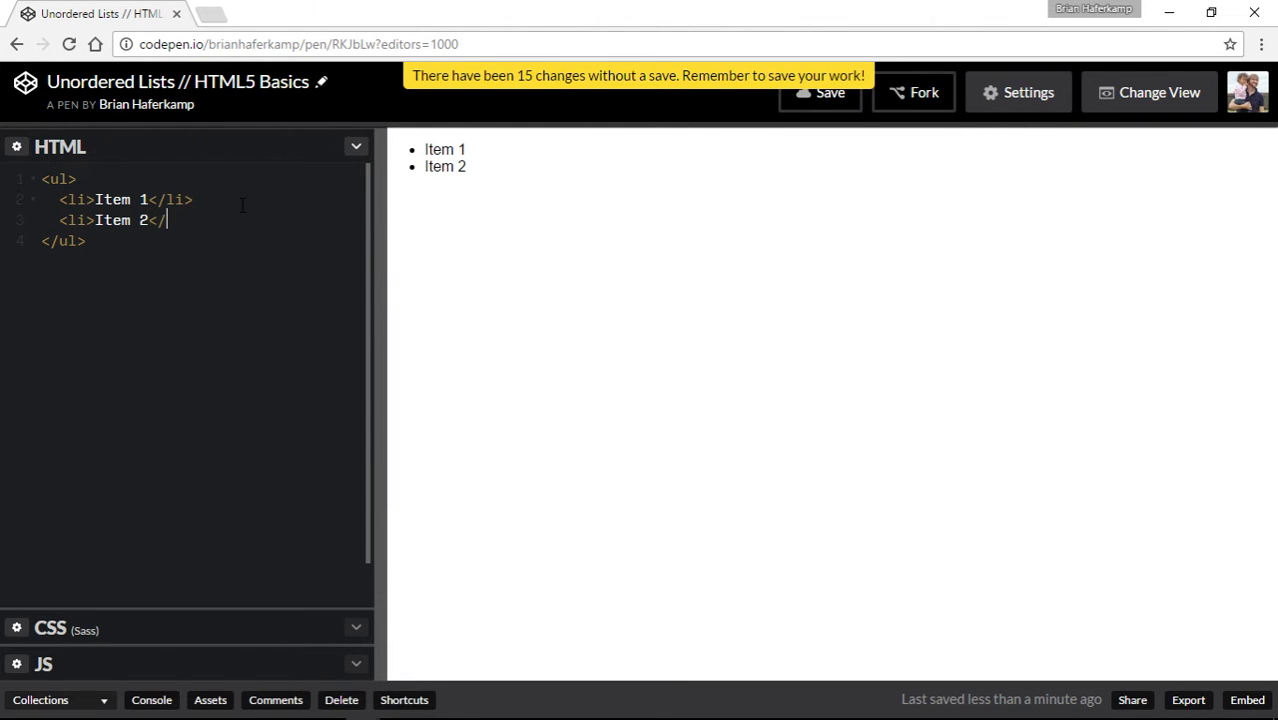
- Finish Item 2's closing tag, save the pen, and add <li>Item 3</li> as the third item
type("li>")
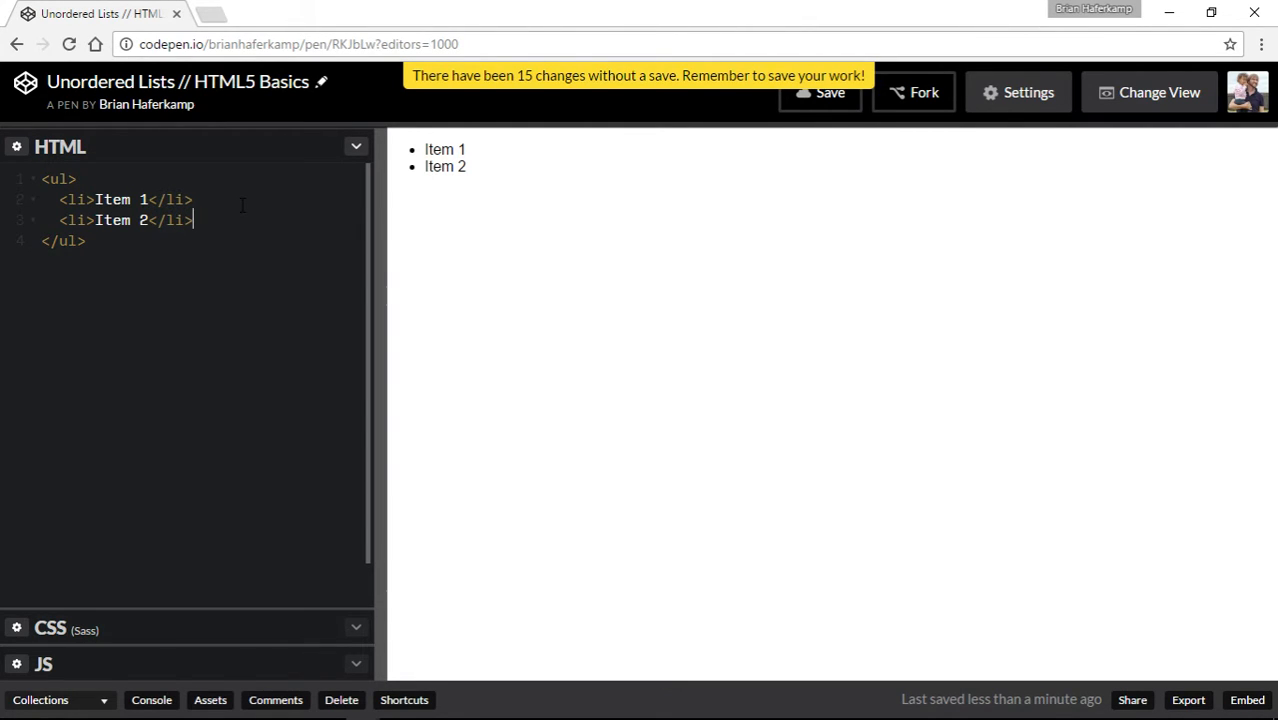
key("enter")
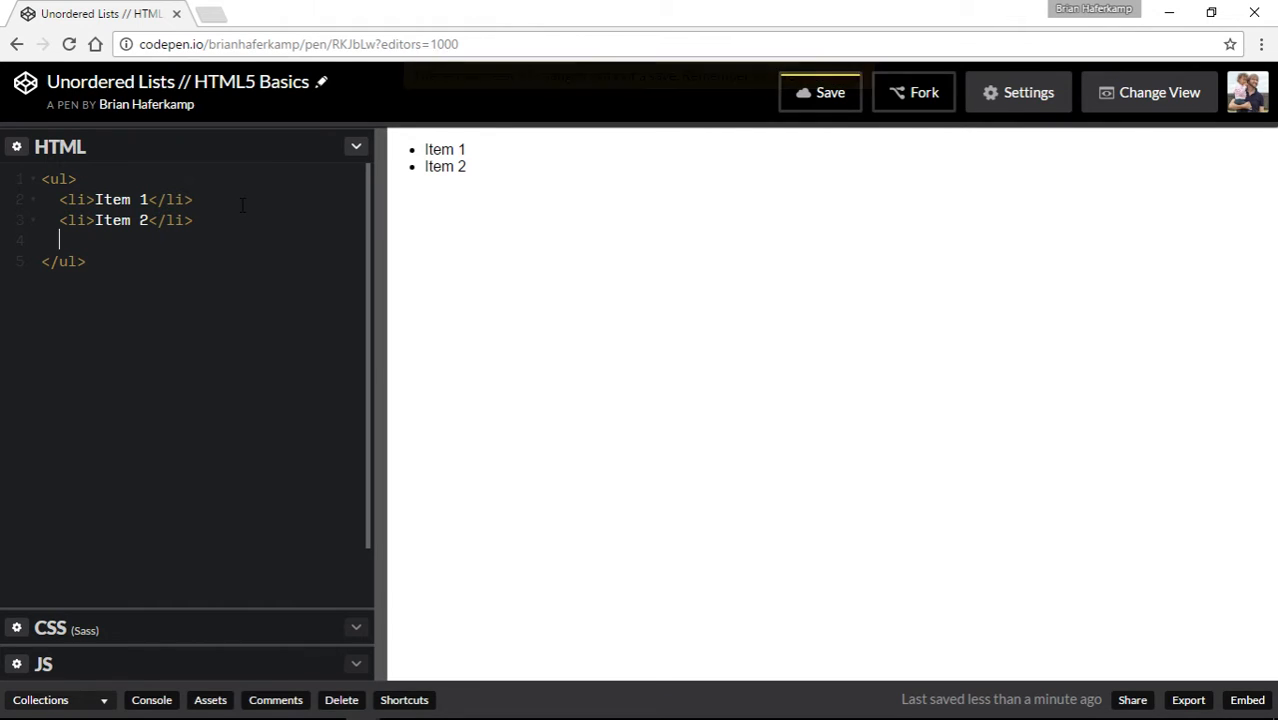
left_click(820, 92)
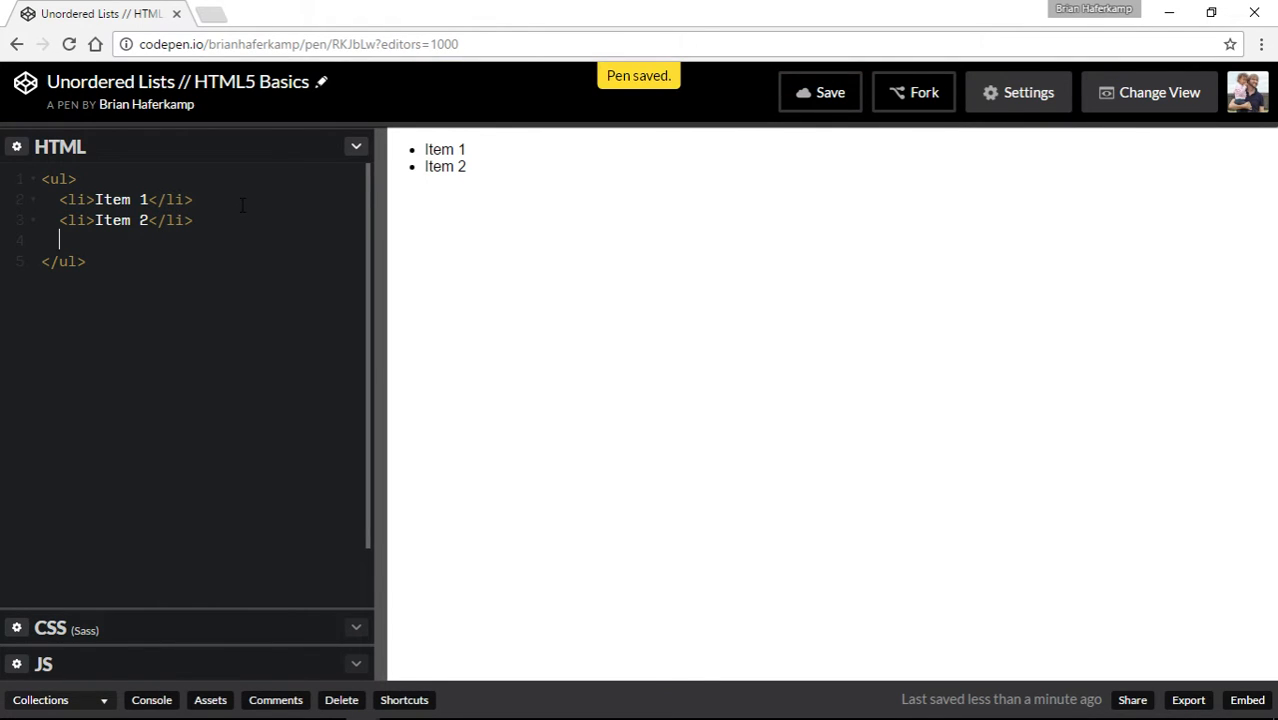
type("<li>")
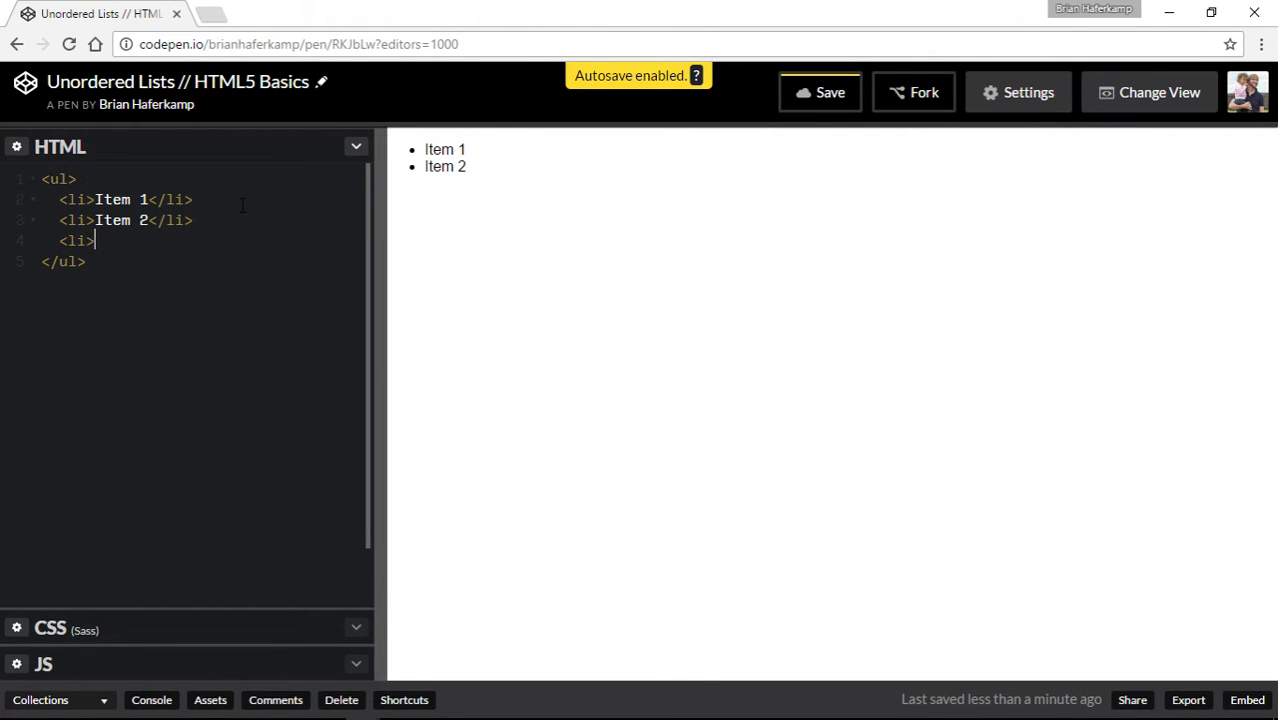
type("Item3")
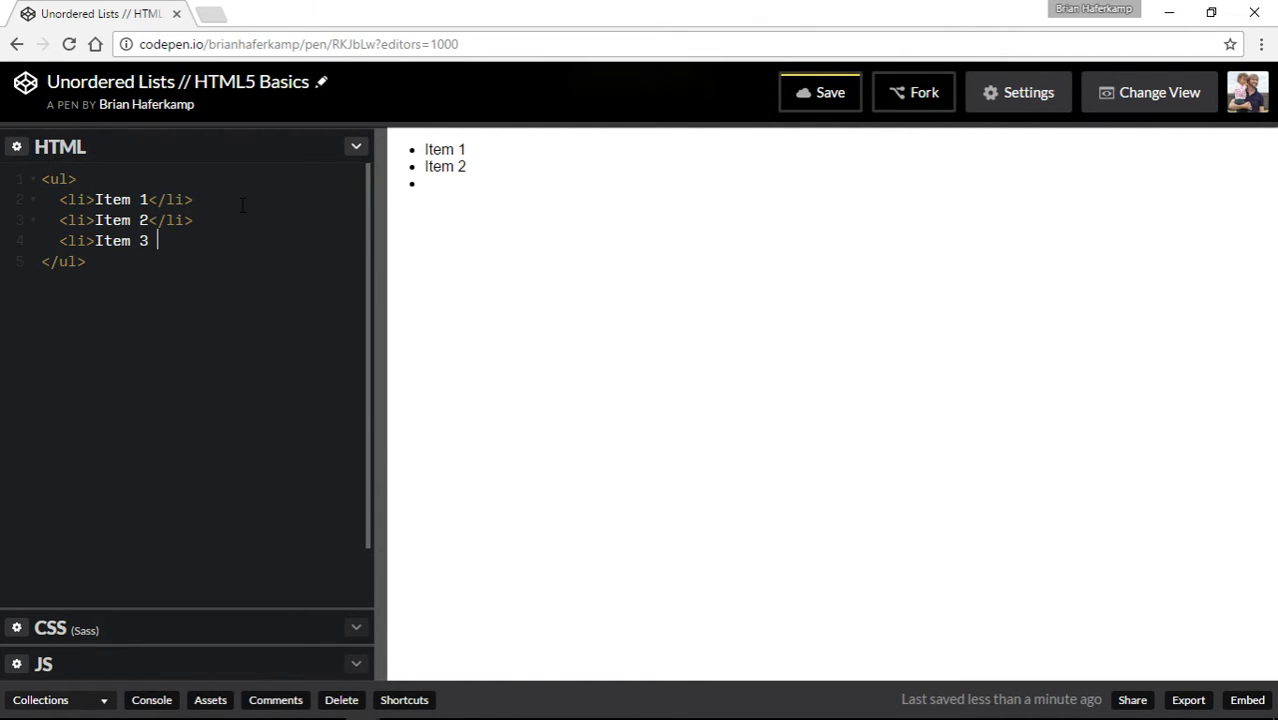
type("</li>")
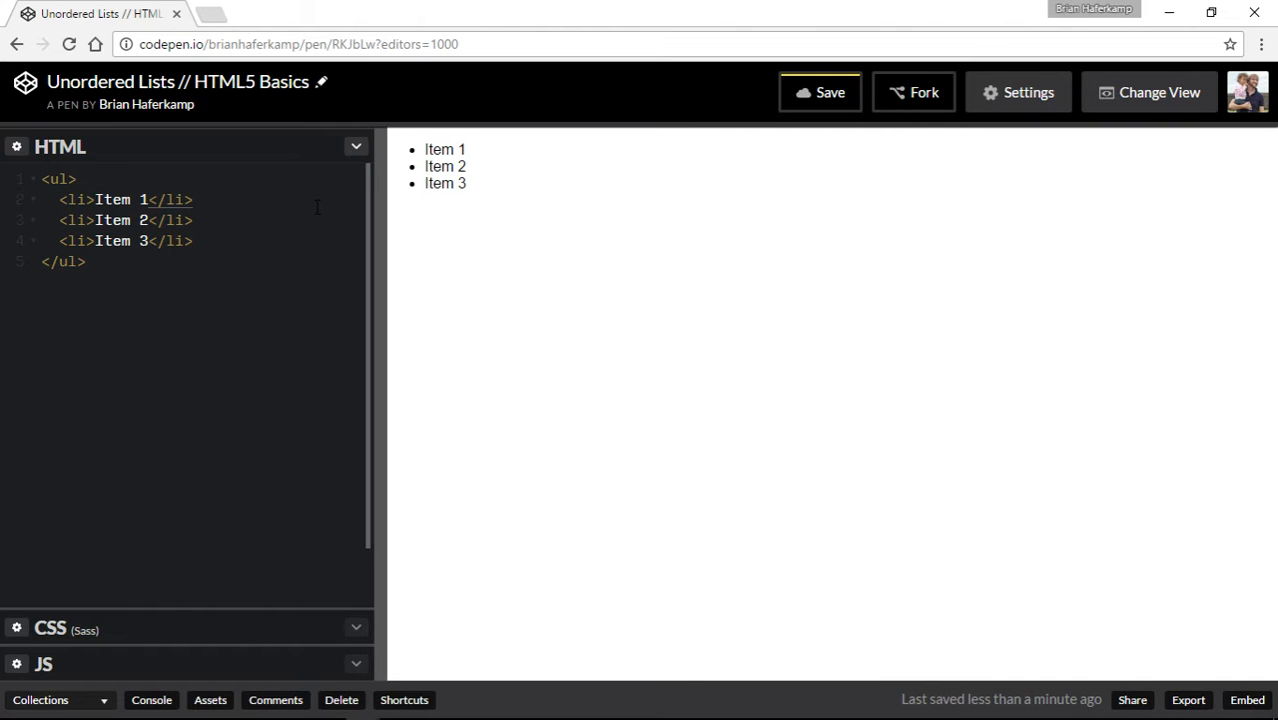
- Wrap the first list item in an <a href="#"> ... </a> link tag
type("a")
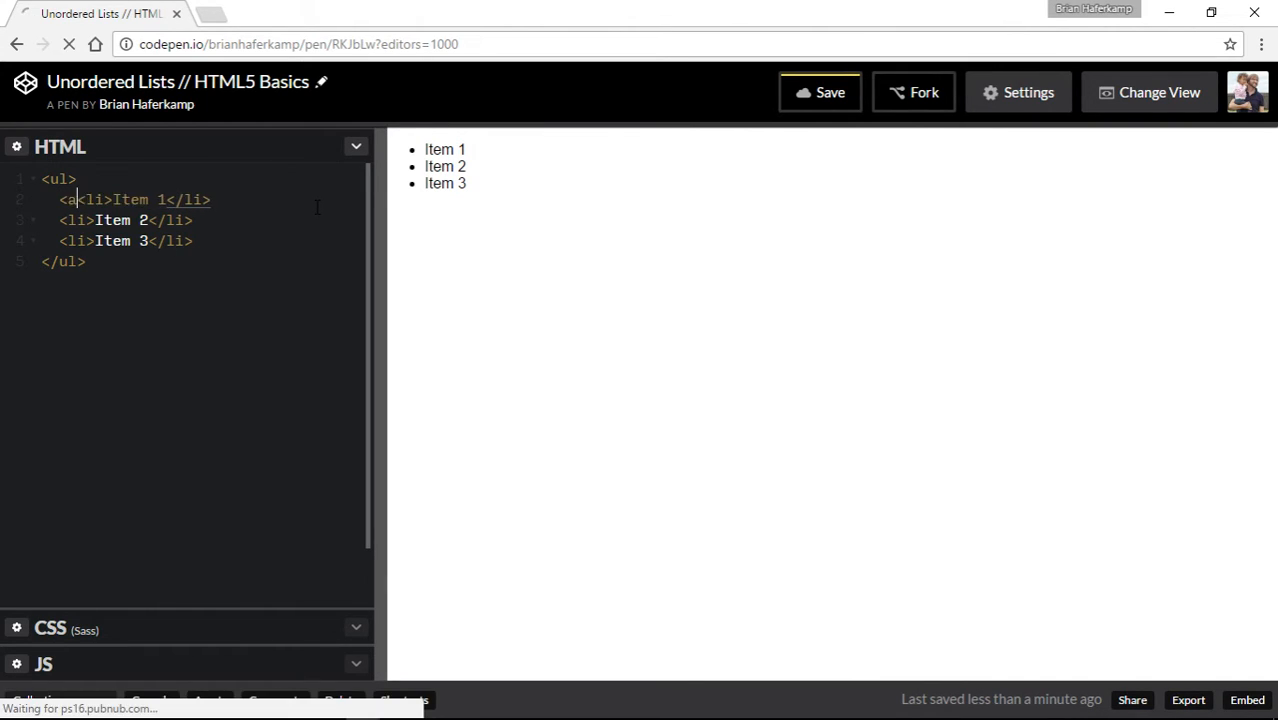
type("href=")
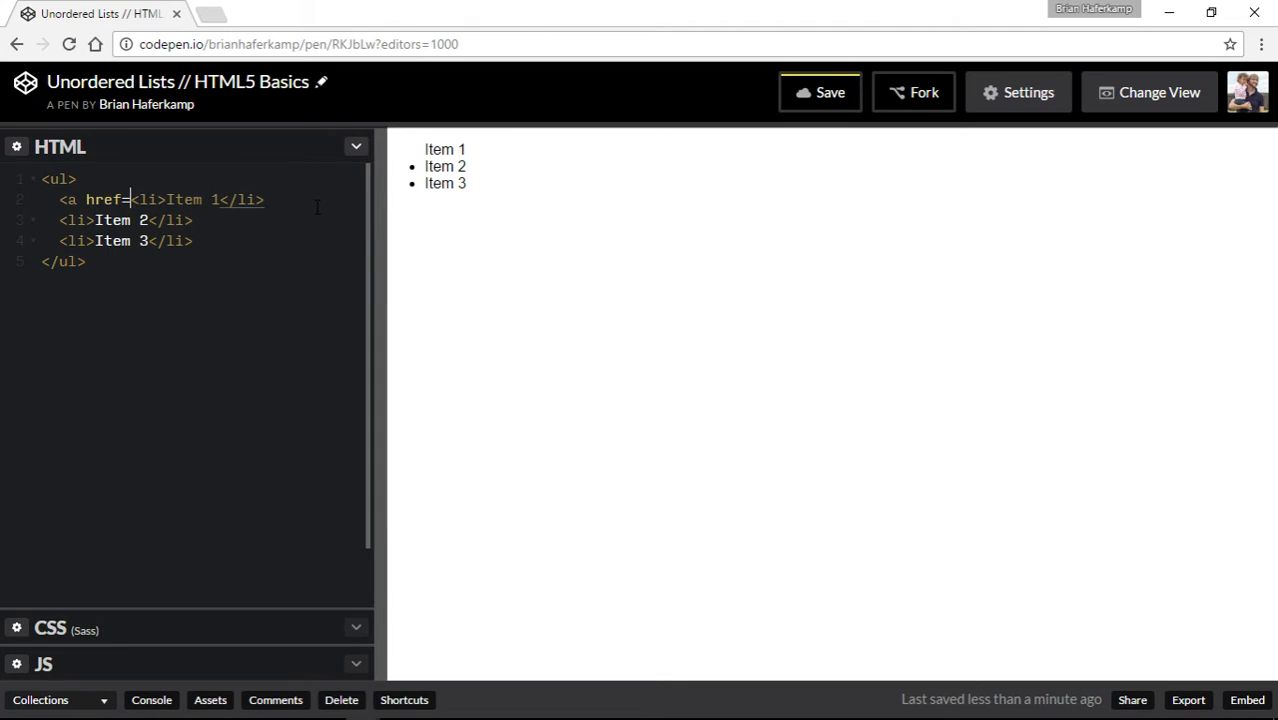
type("\"\">")
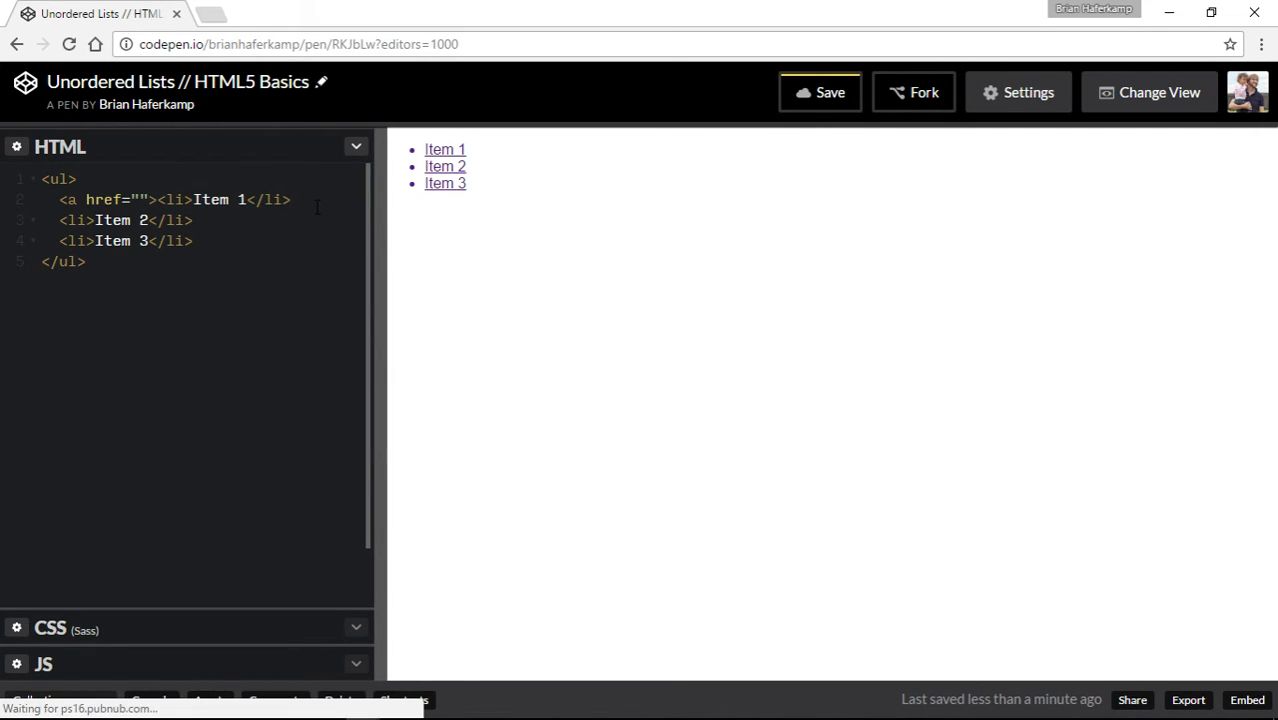
type("#")
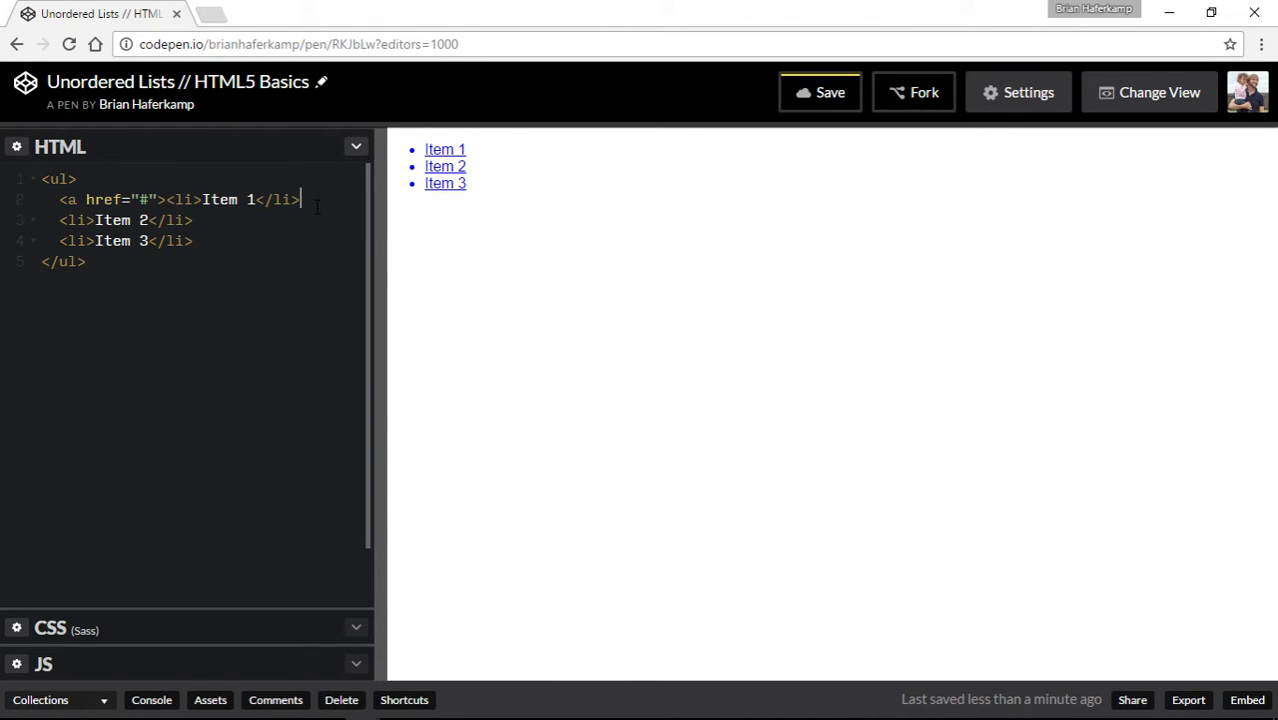
type("</a>")
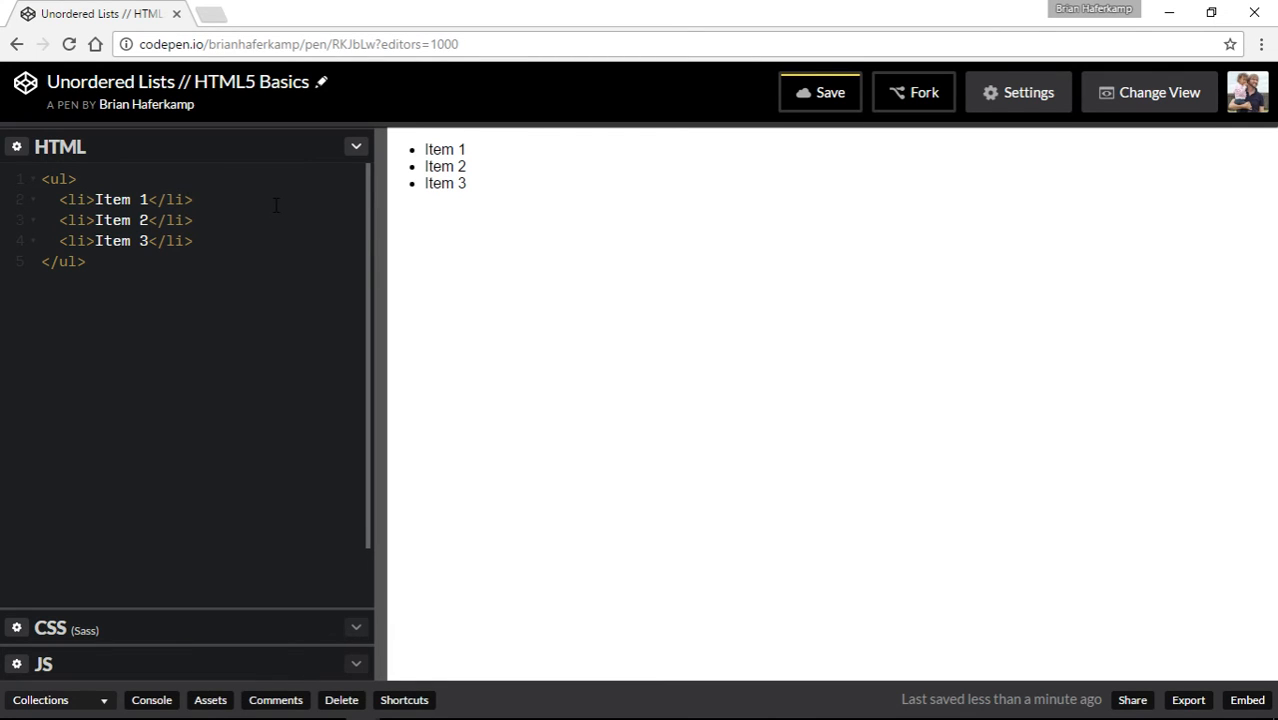
- Remove the link tags from line 2, leaving the cursor at the end of the Item 1 line
left_click(192, 200)
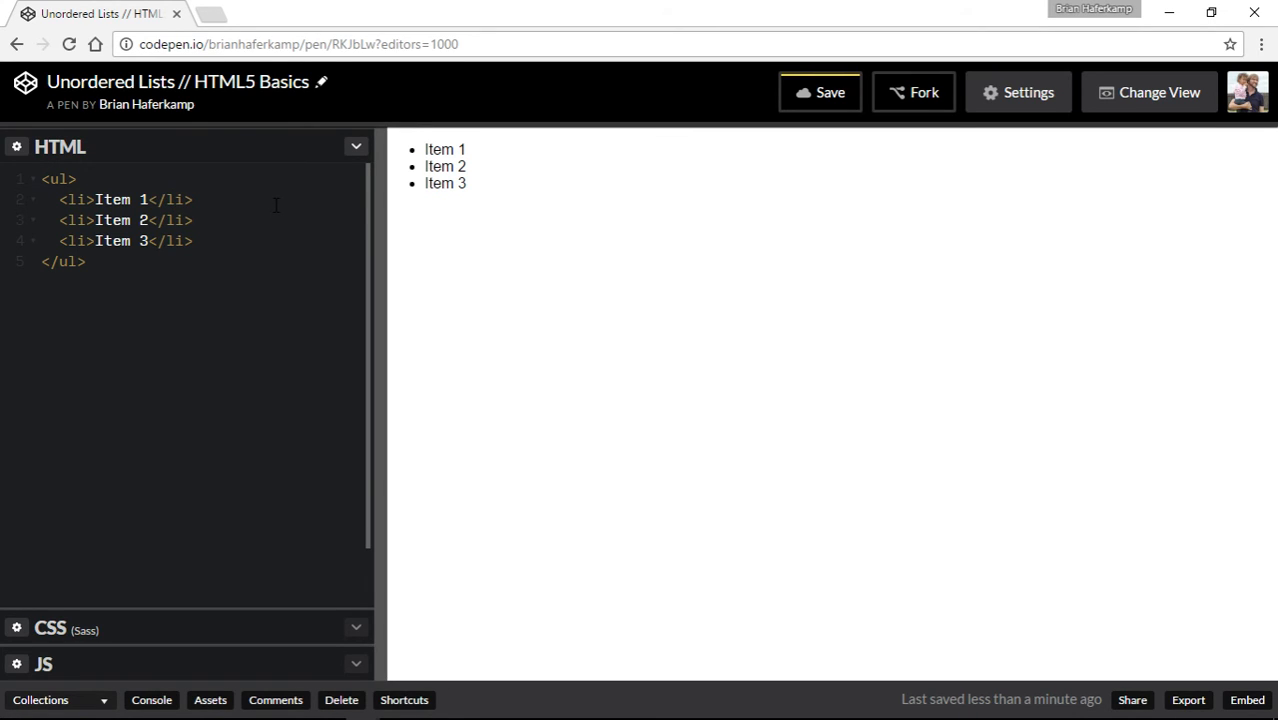
left_click(192, 200)
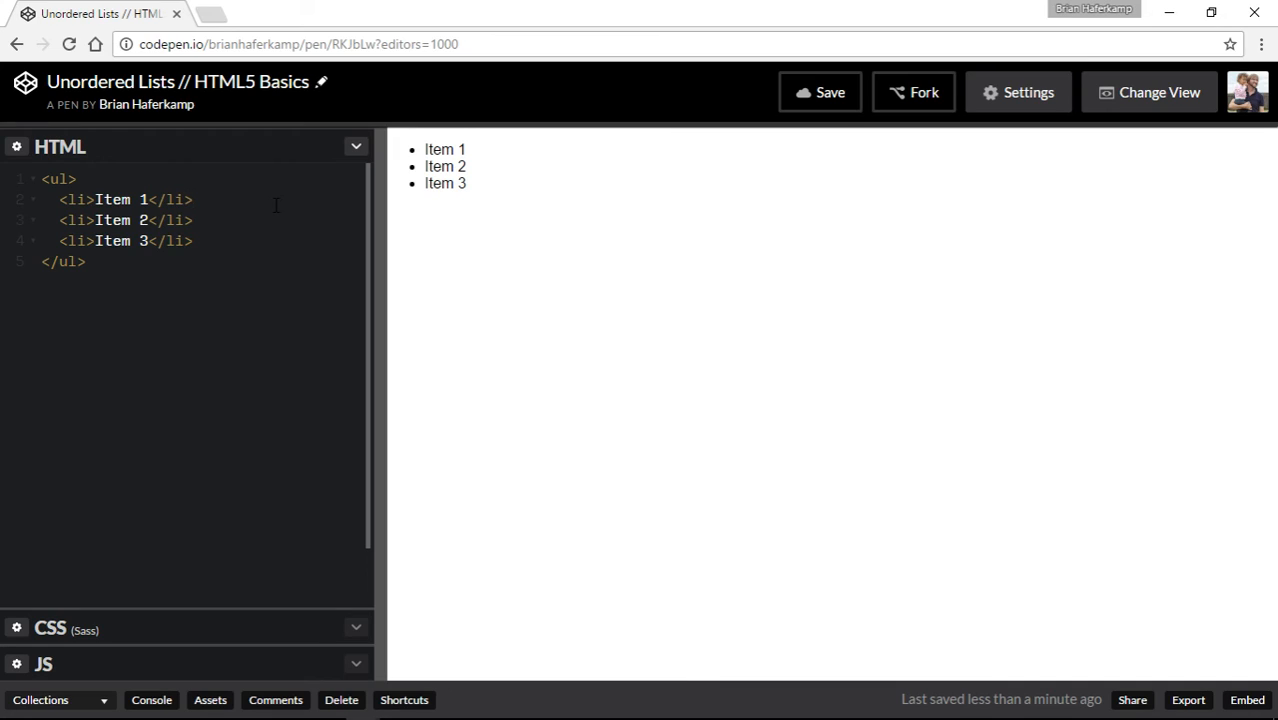
left_click(194, 200)
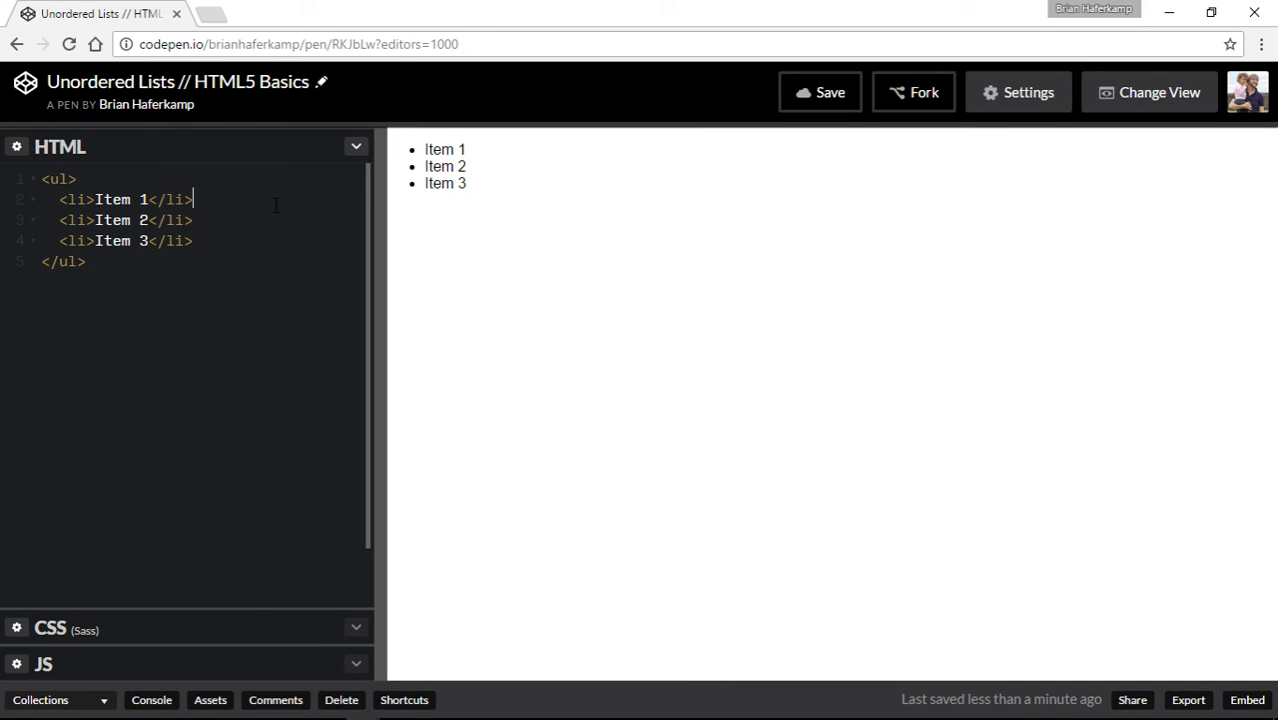